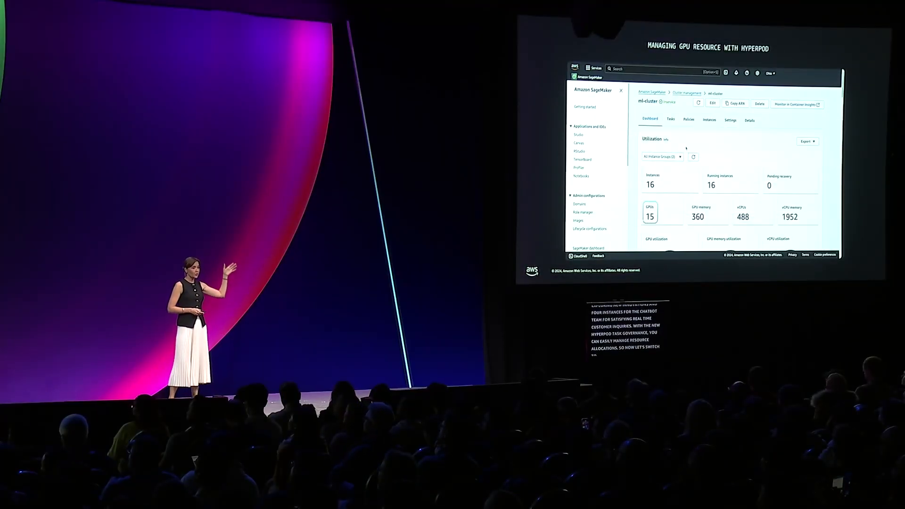
- Review ml-cluster's task ranking weights and the three teams' compute allocations under Policies
{"action": "left_click", "coordinate": [688, 119]}
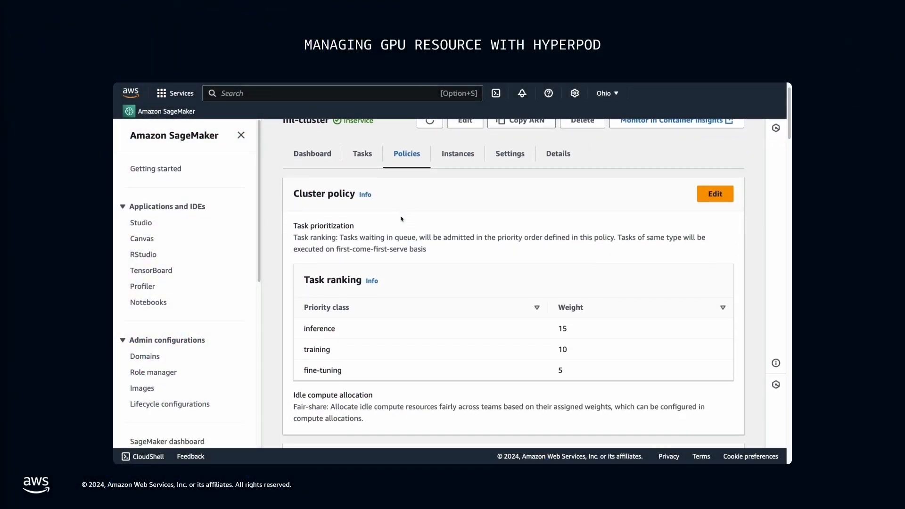
{"action": "scroll", "scroll_direction": "down", "scroll_amount": 3}
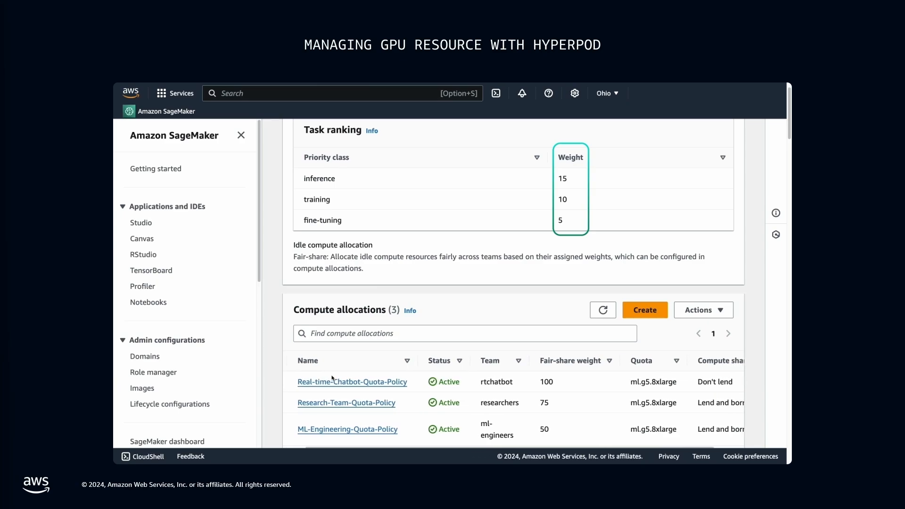
{"action": "scroll", "scroll_direction": "right", "scroll_amount": 3}
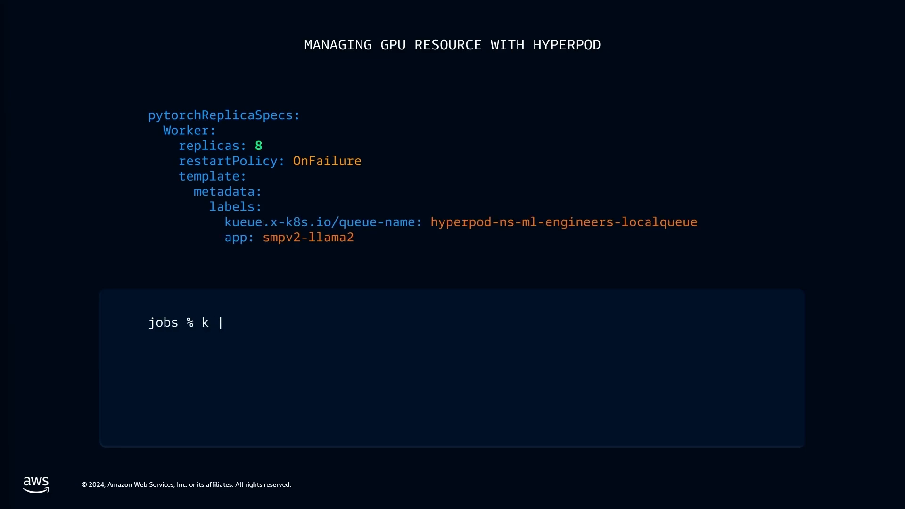
- Apply low-pri-job1.yaml with kubectl to launch the 8-worker smpv2-llama2 job for ml-engineers
{"action": "type", "text": "apply -f low-pri-job1.yaml"}
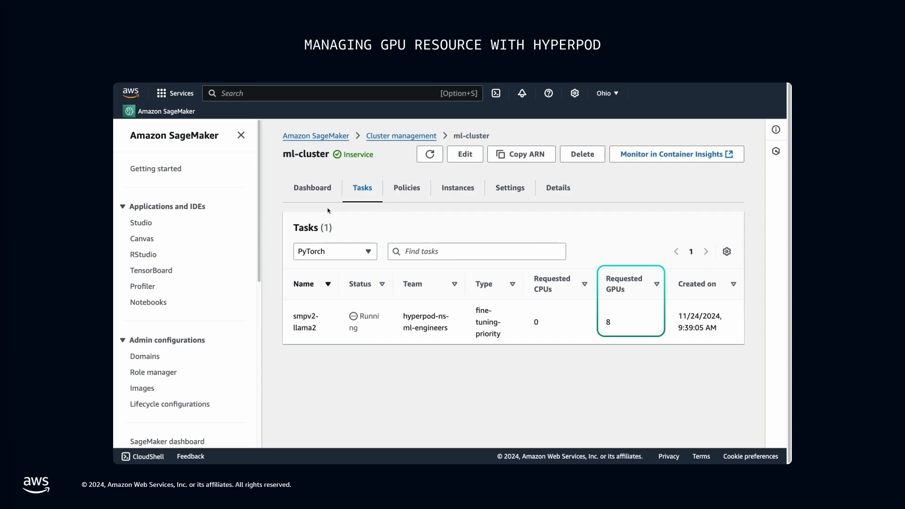
- Show ml-cluster's Dashboard: 16 running instances, 15 GPUs and 488 vCPUs
{"action": "left_click", "coordinate": [434, 155]}
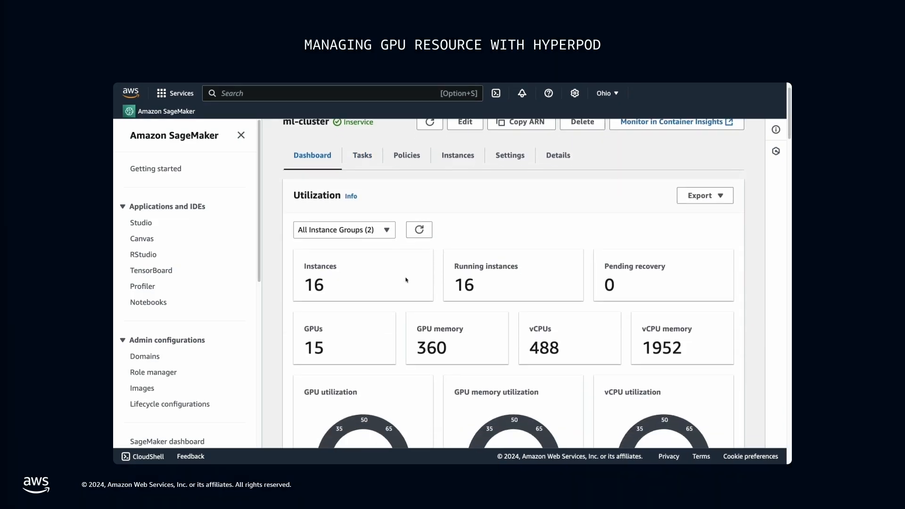
{"action": "scroll", "scroll_direction": "down", "scroll_amount": 3}
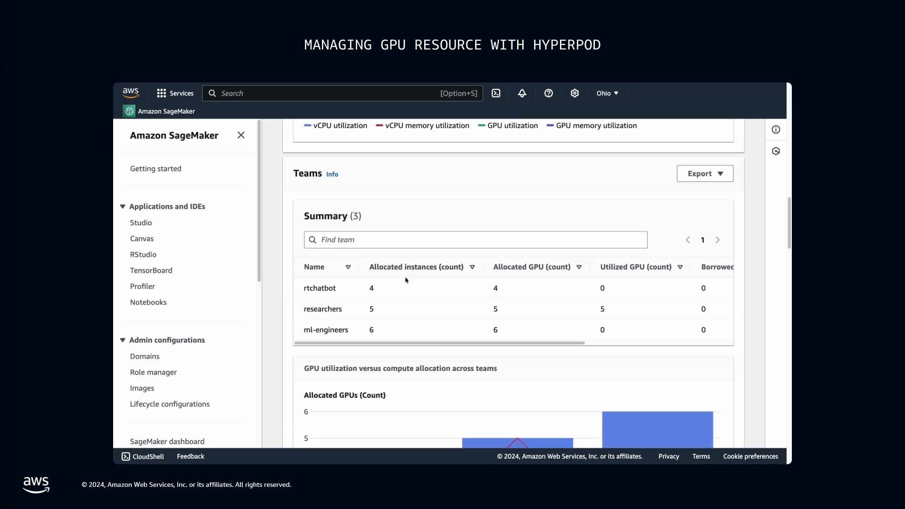
{"action": "scroll", "scroll_direction": "right", "scroll_amount": 3}
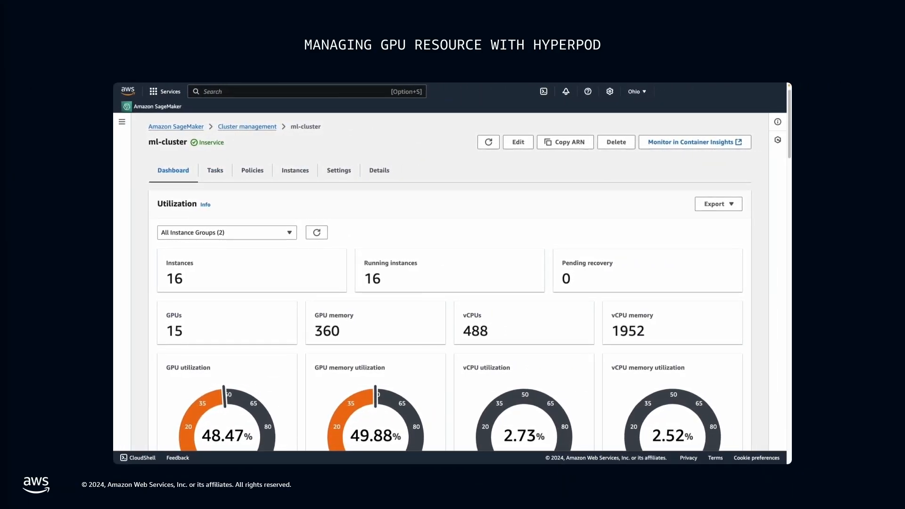
{"action": "scroll", "scroll_direction": "down", "scroll_amount": 3}
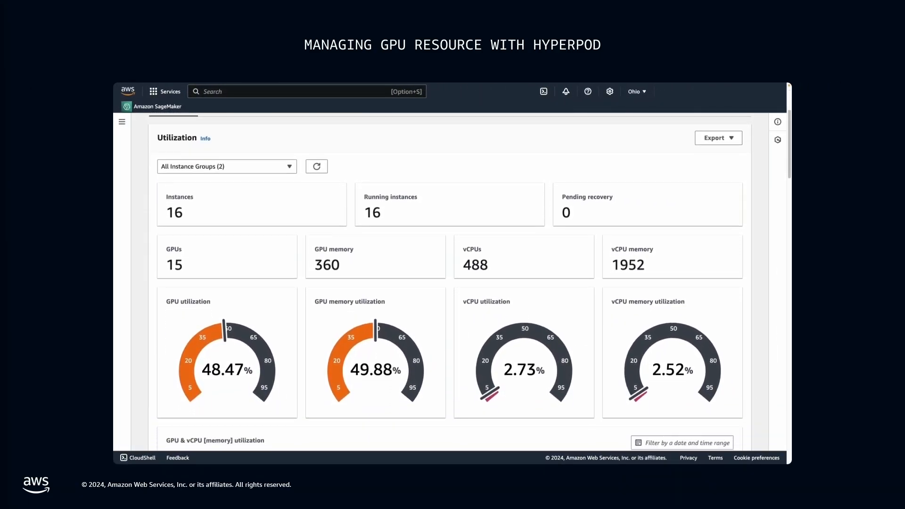
{"action": "scroll", "scroll_direction": "down", "scroll_amount": 3}
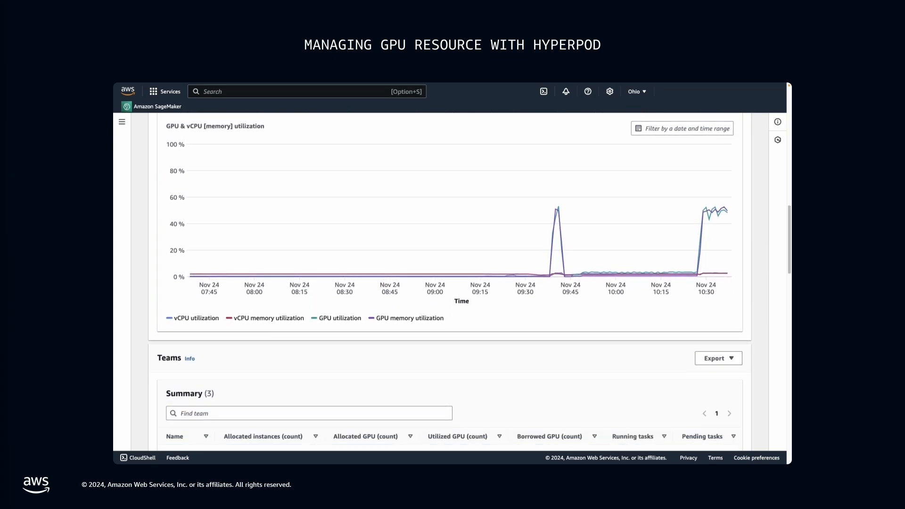
{"action": "scroll", "scroll_direction": "down", "scroll_amount": 3}
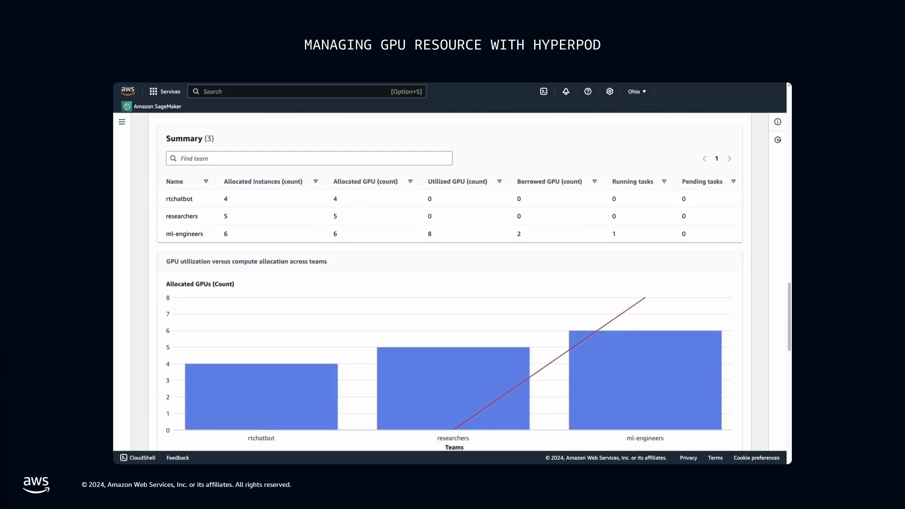
{"action": "scroll", "scroll_direction": "down", "scroll_amount": 3}
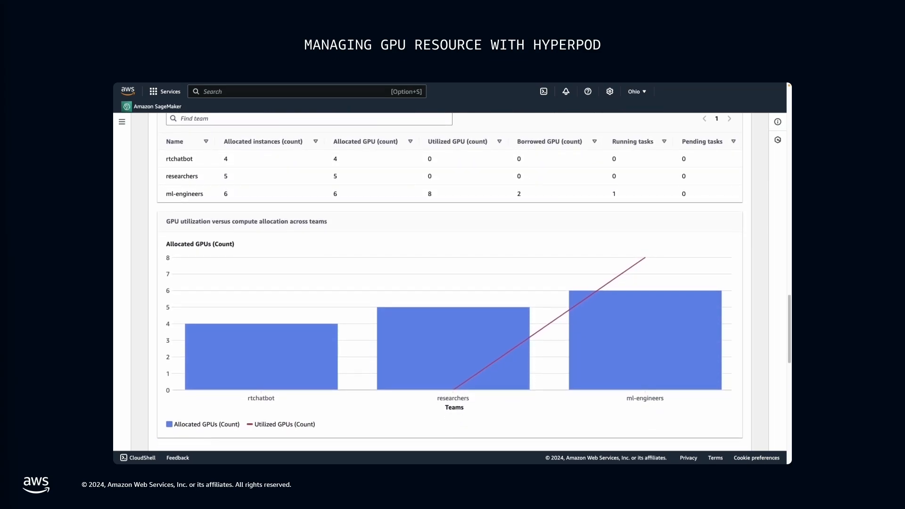